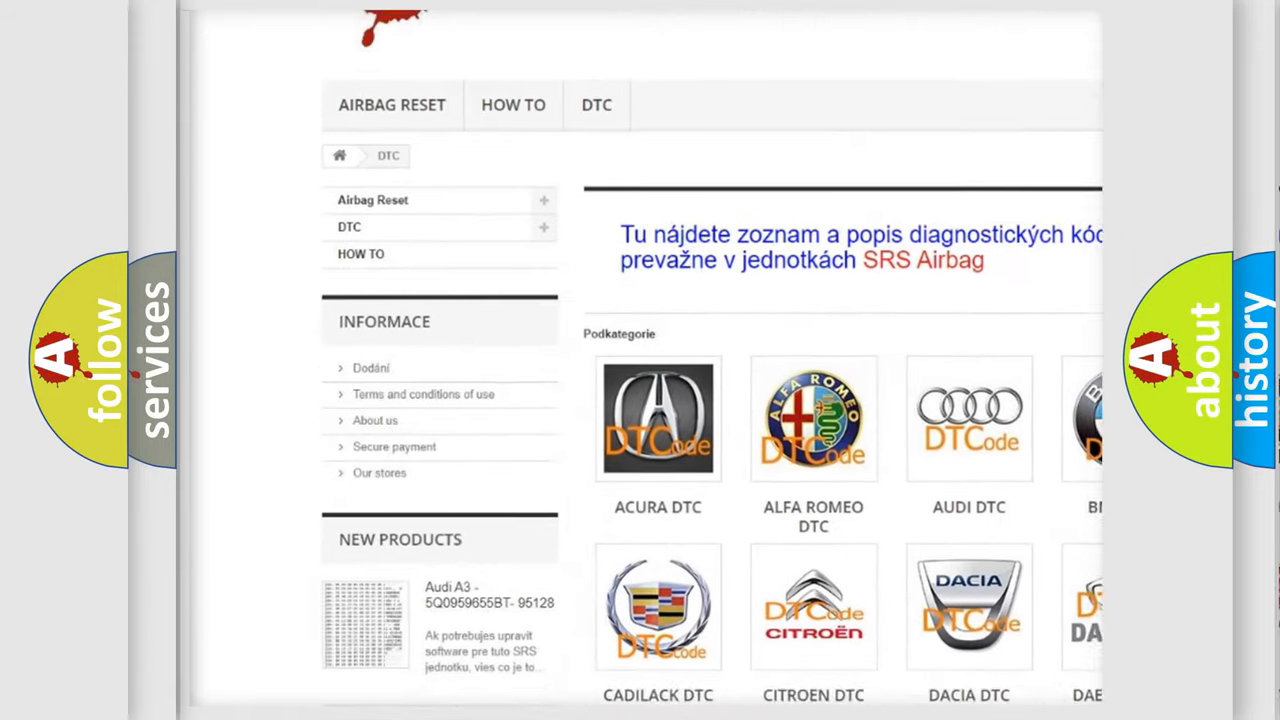
# Step: Scroll the DTC page's Podkategorie grid and select the AUDI DTC tile
pyautogui.scroll(-3)
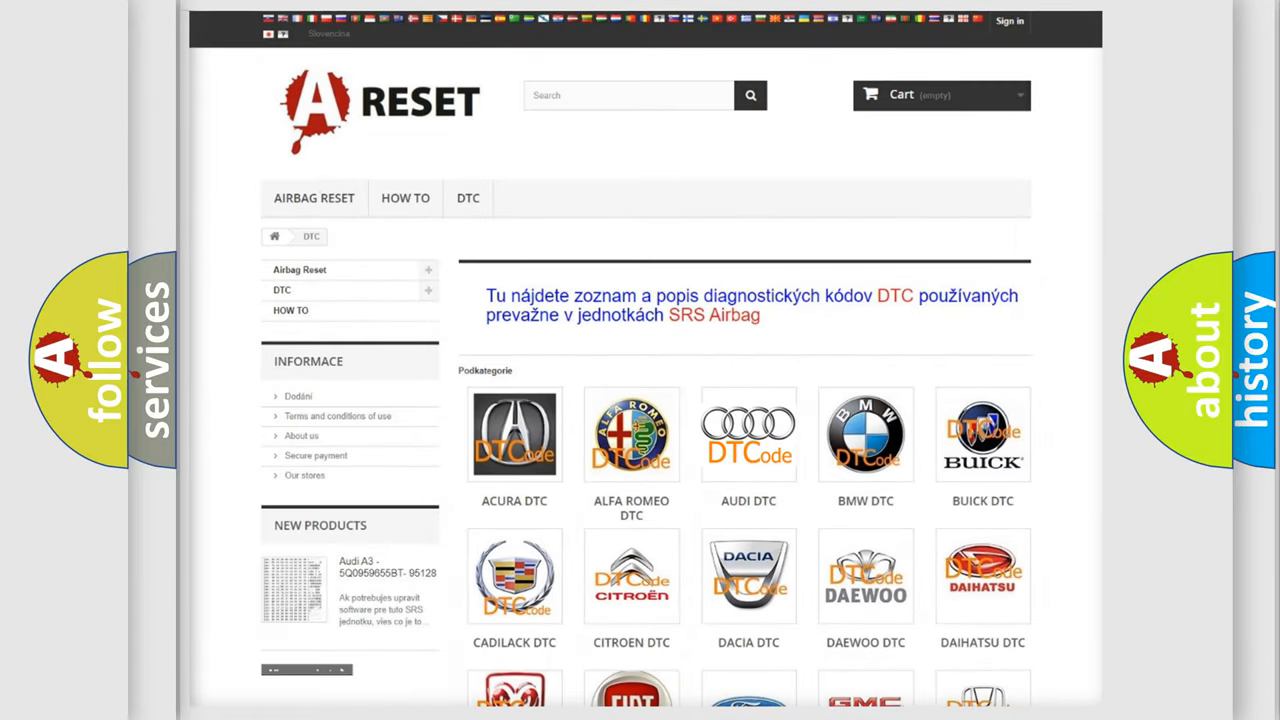
pyautogui.click(748, 434)
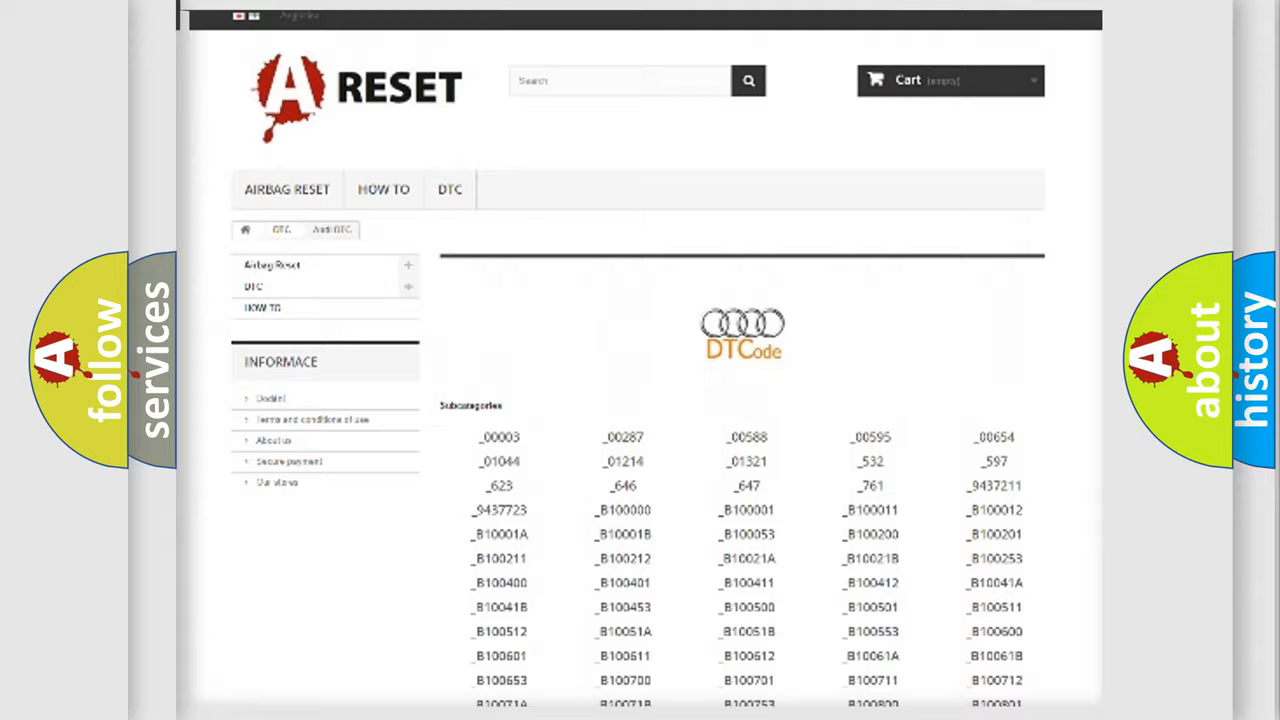